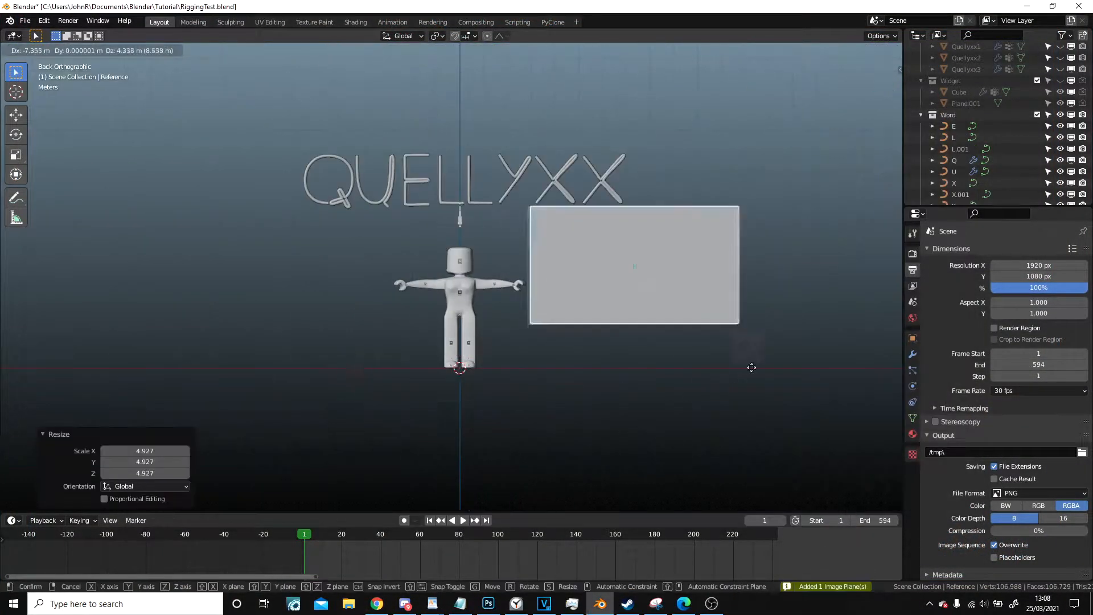
Step: Lower the arm IK bones toward the hips with the video plane beside the character
click(458, 520)
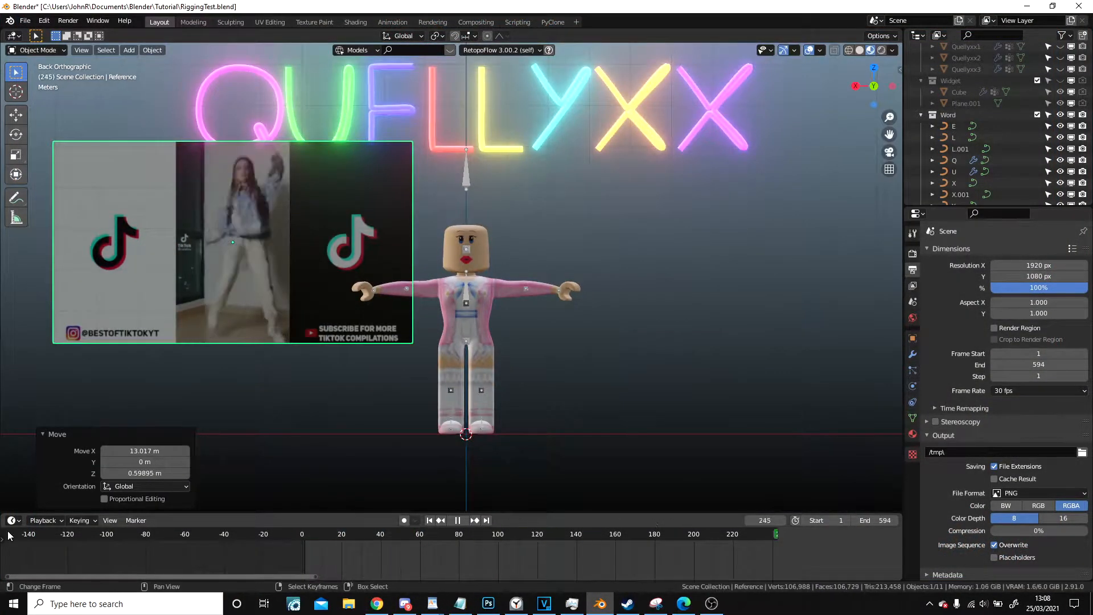
click(439, 519)
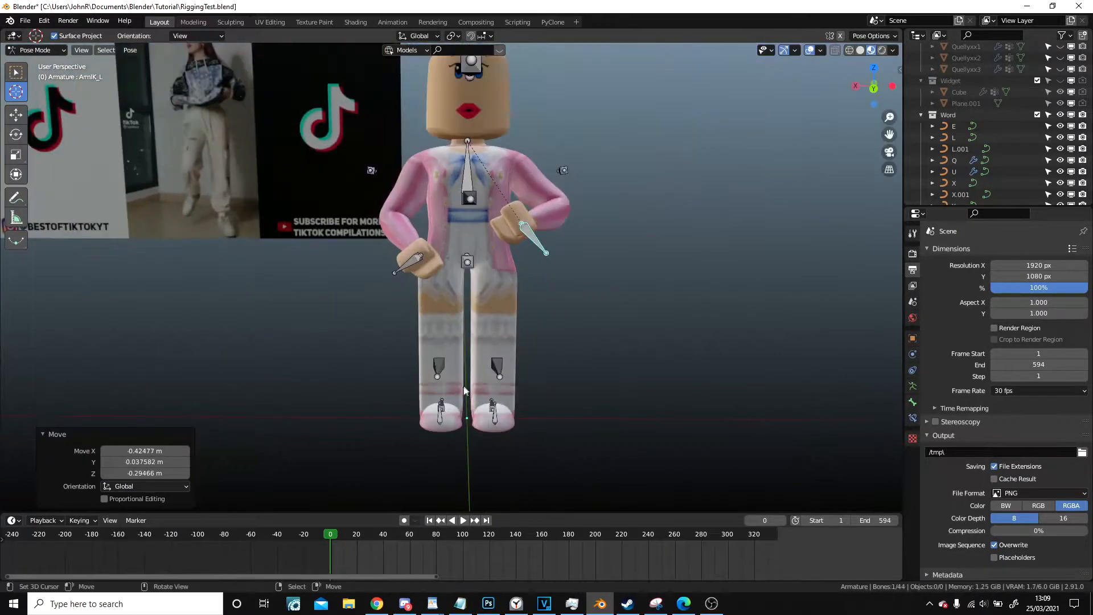
Step: Keyframe Location, Rotation & Scale for the pose, then rotate bones into the next stance at frame 72
key(g)
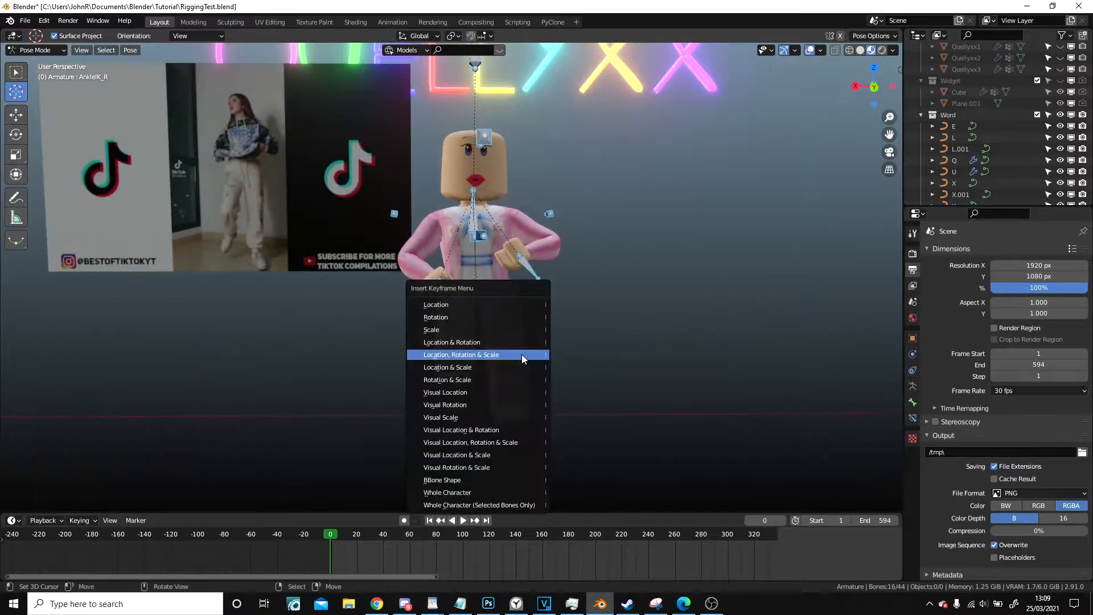
click(461, 354)
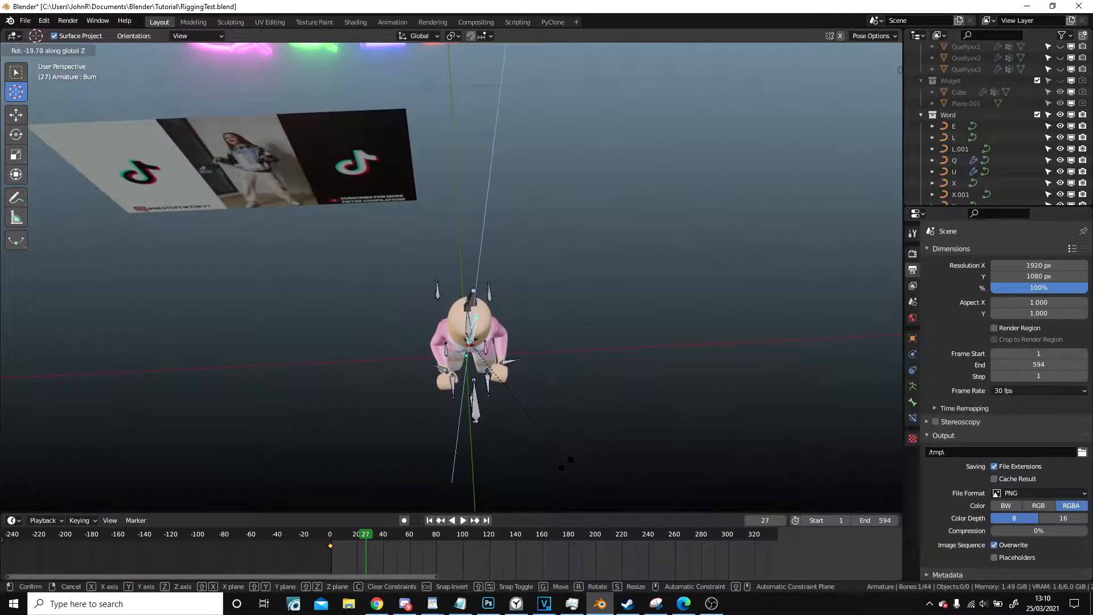
click(464, 520)
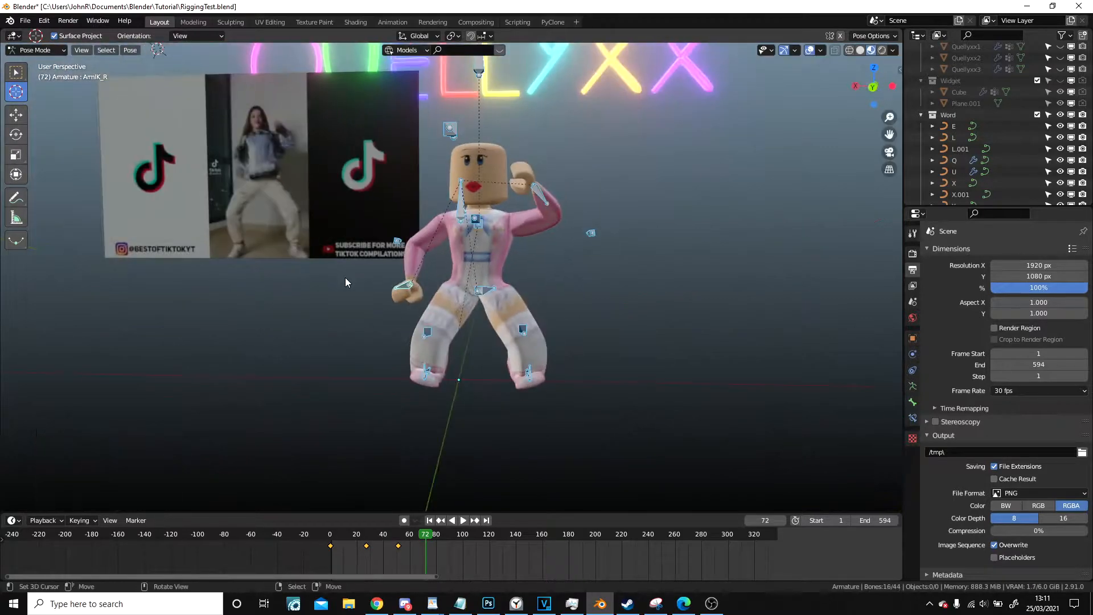
Step: Rotate the bones into the dancer's pose, keyframe it, and advance to a later frame
click(457, 520)
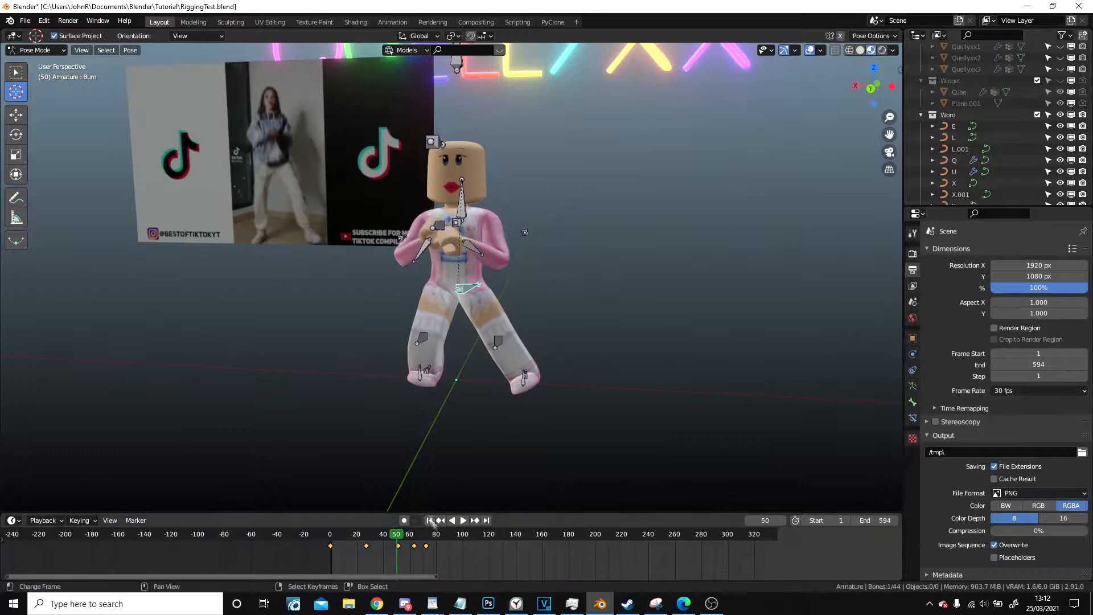
click(463, 520)
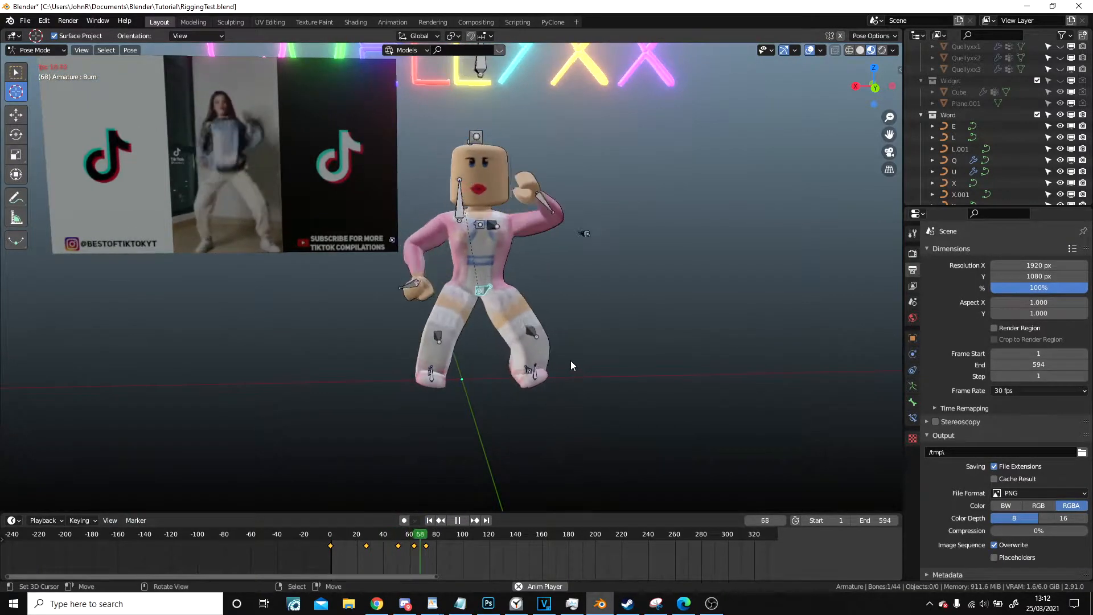
click(425, 534)
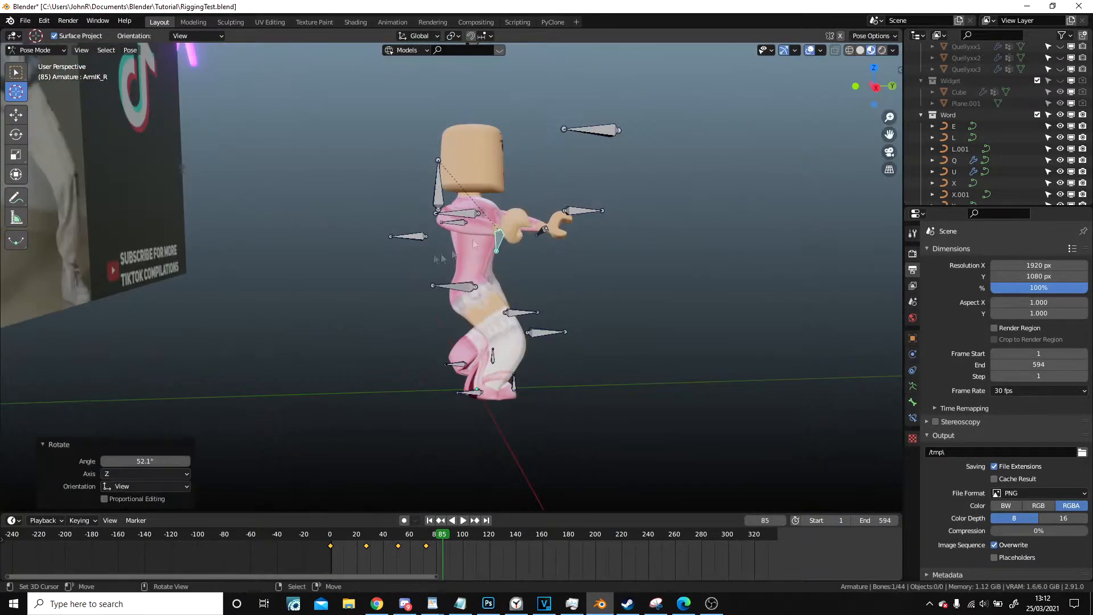
click(458, 520)
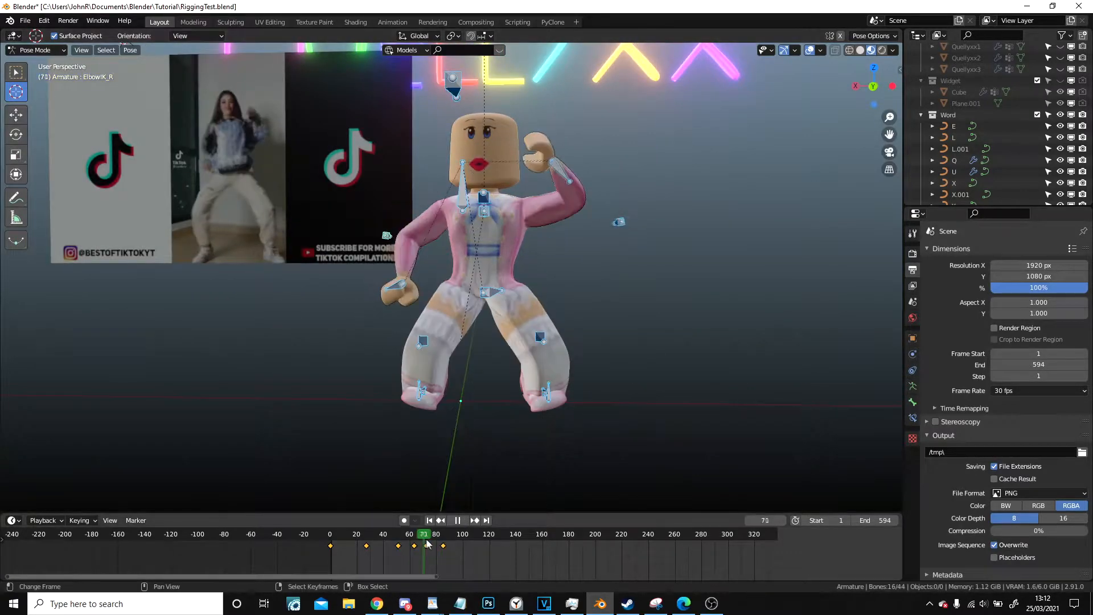
click(440, 533)
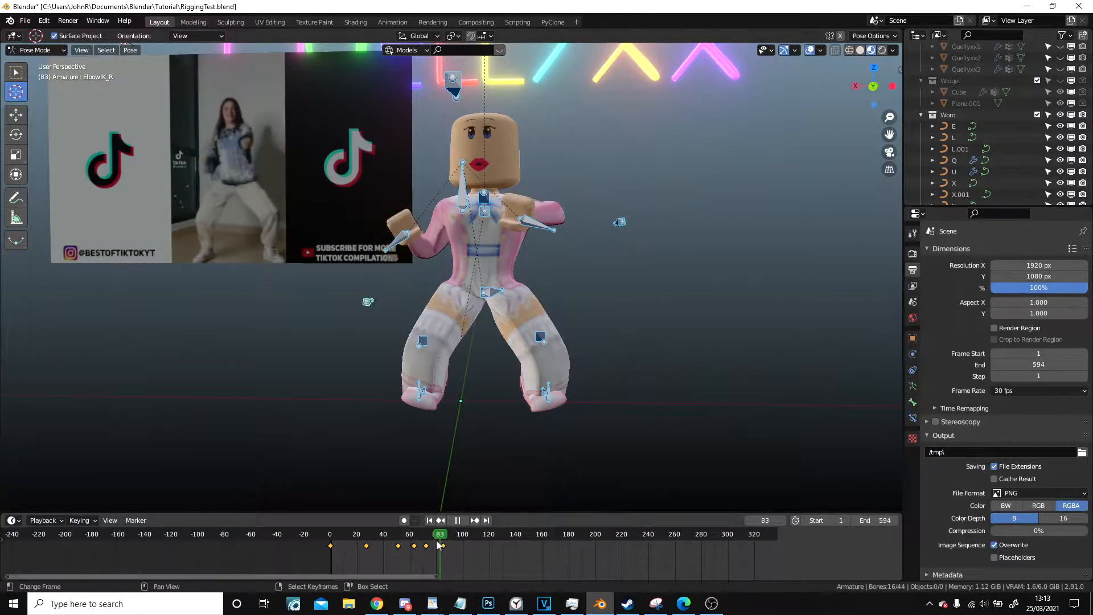
click(414, 533)
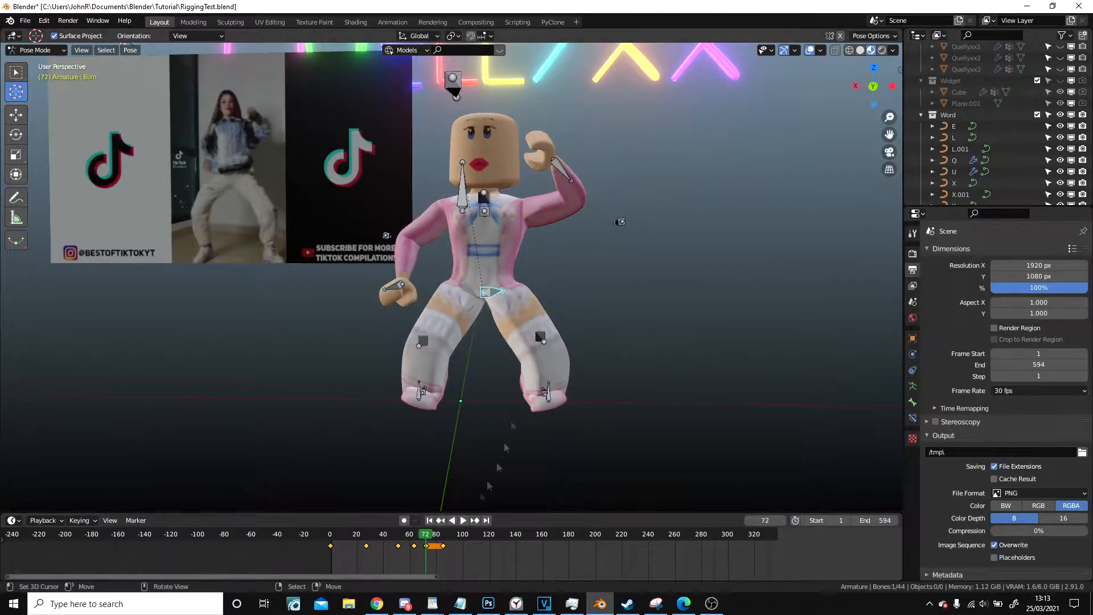
Step: Pose and keyframe the next dance stance, then move further along the timeline
click(463, 520)
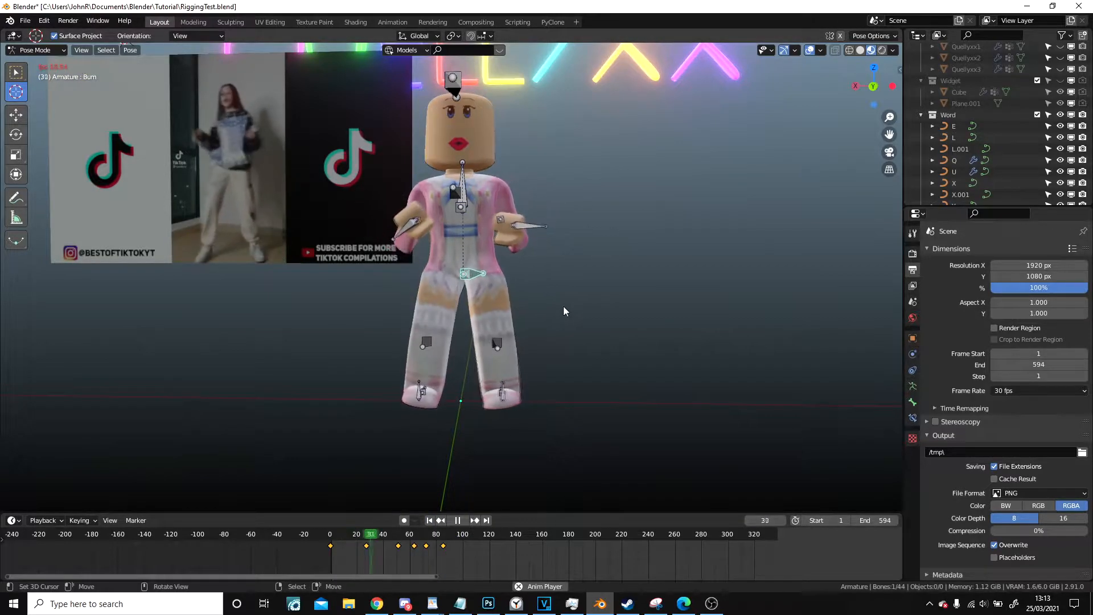
click(458, 520)
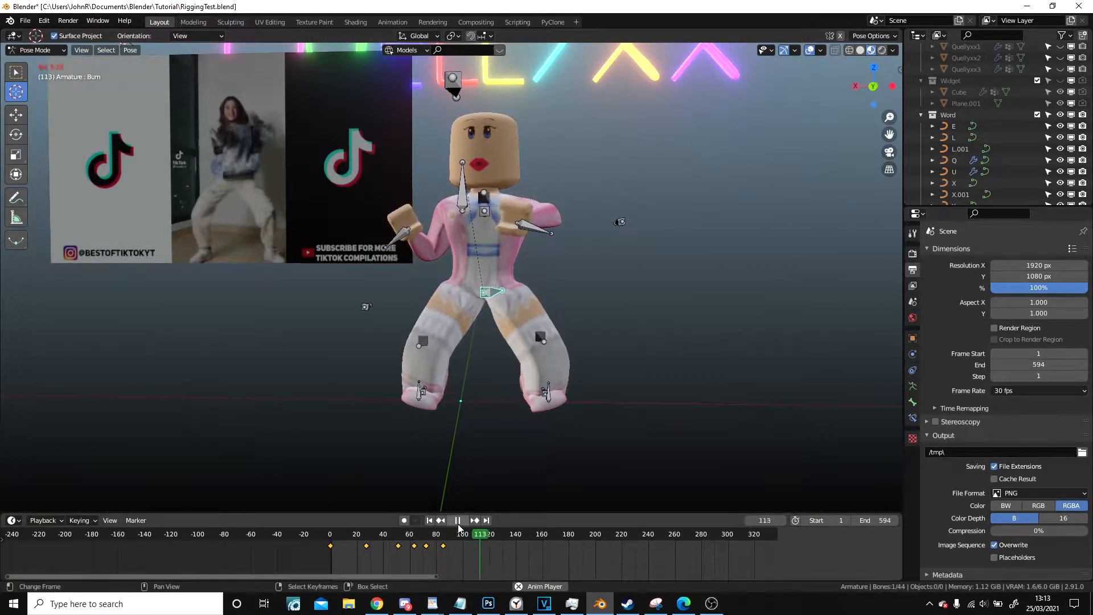
click(457, 534)
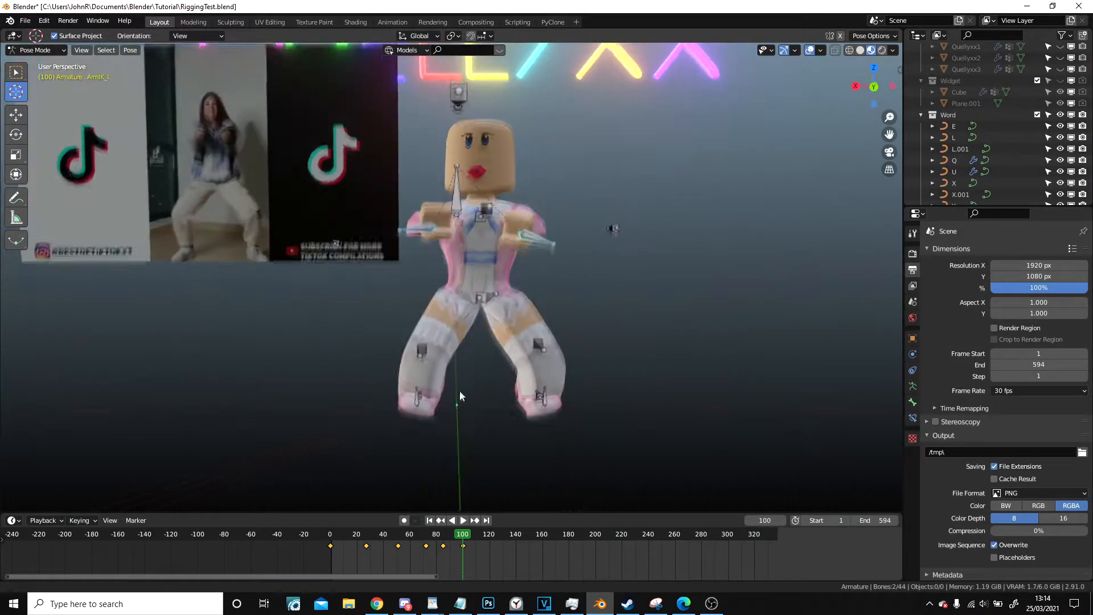
click(462, 532)
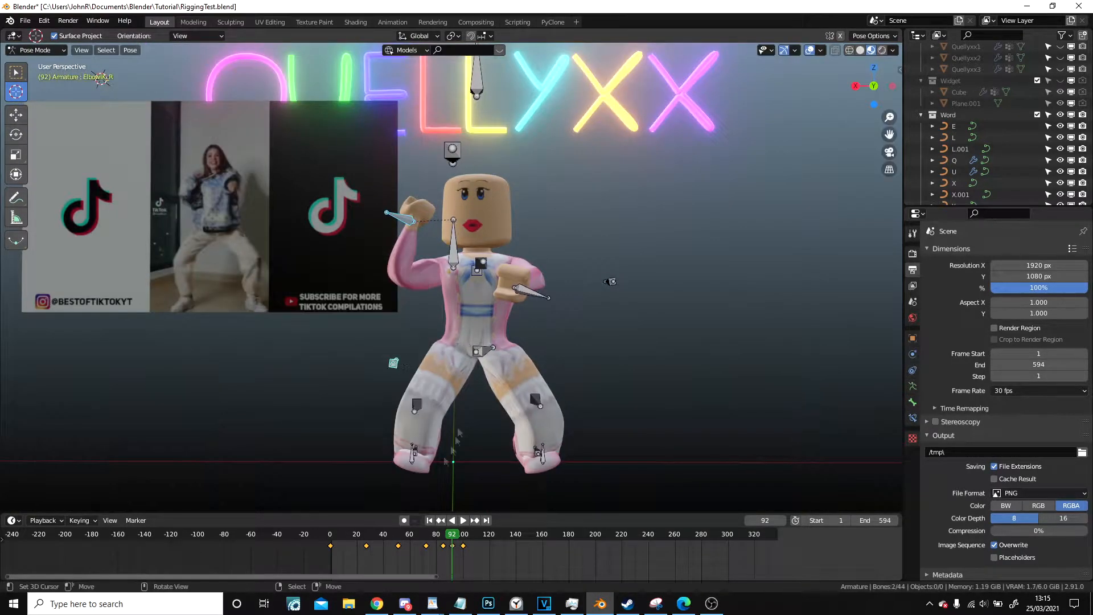
click(463, 520)
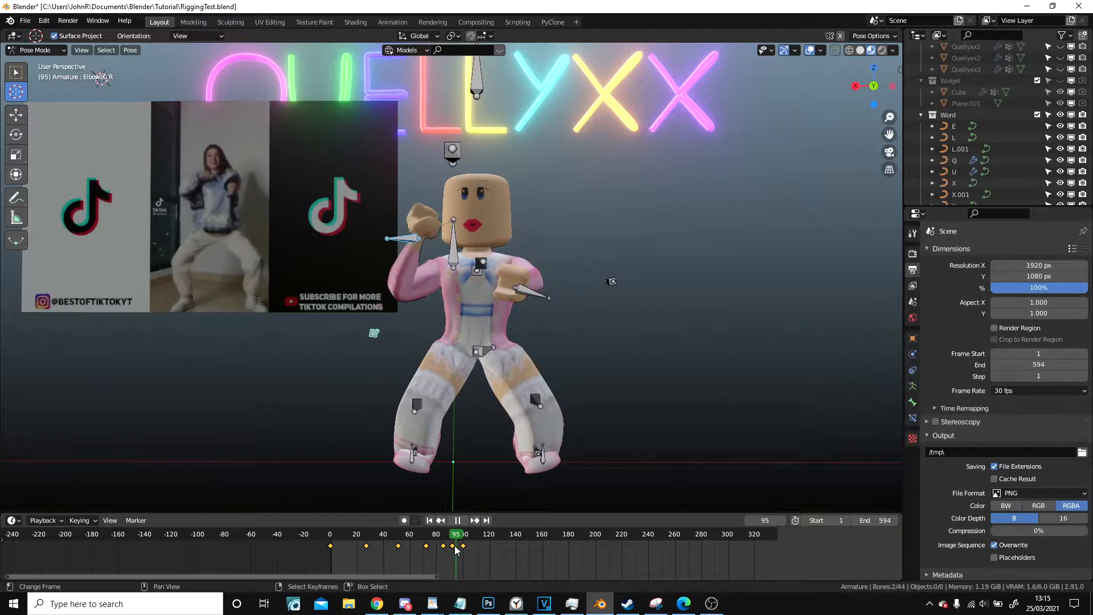
click(454, 533)
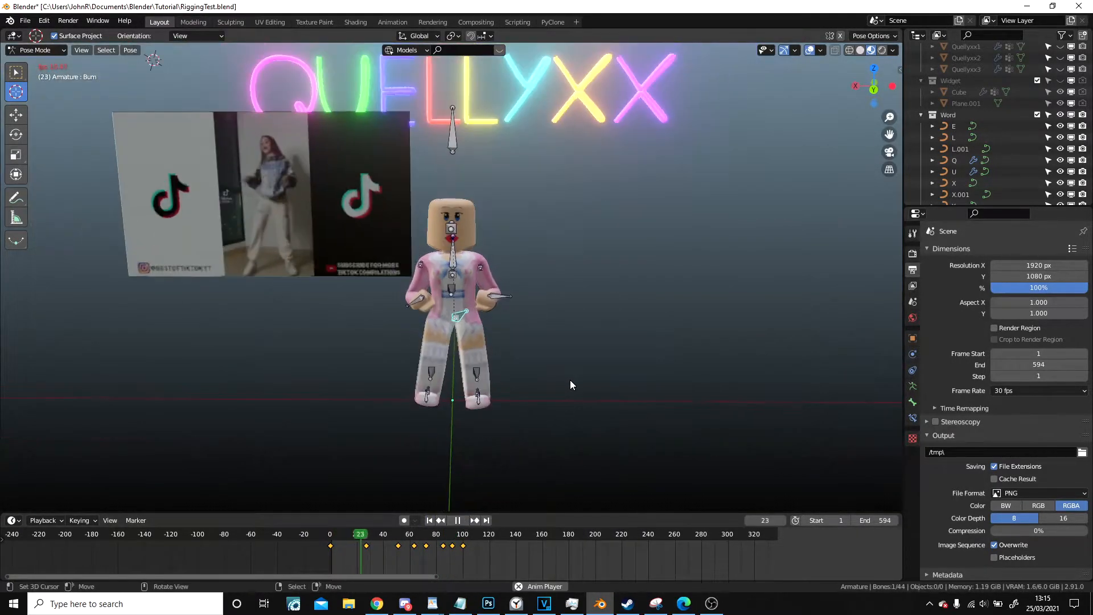
Step: Raise one arm into the pose at frame 112 and keyframe it
click(457, 520)
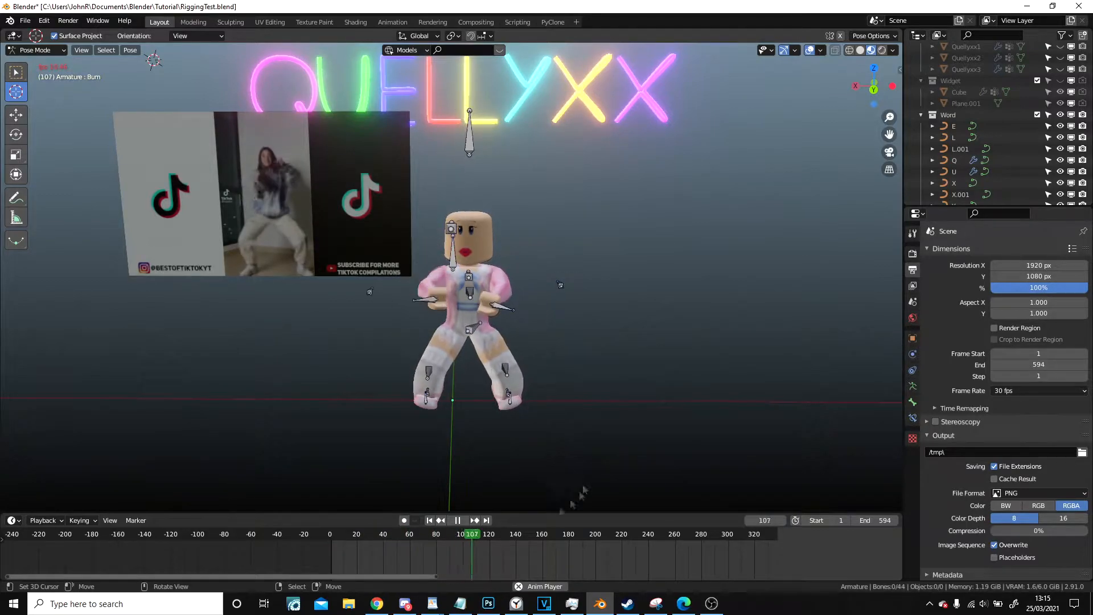
click(455, 533)
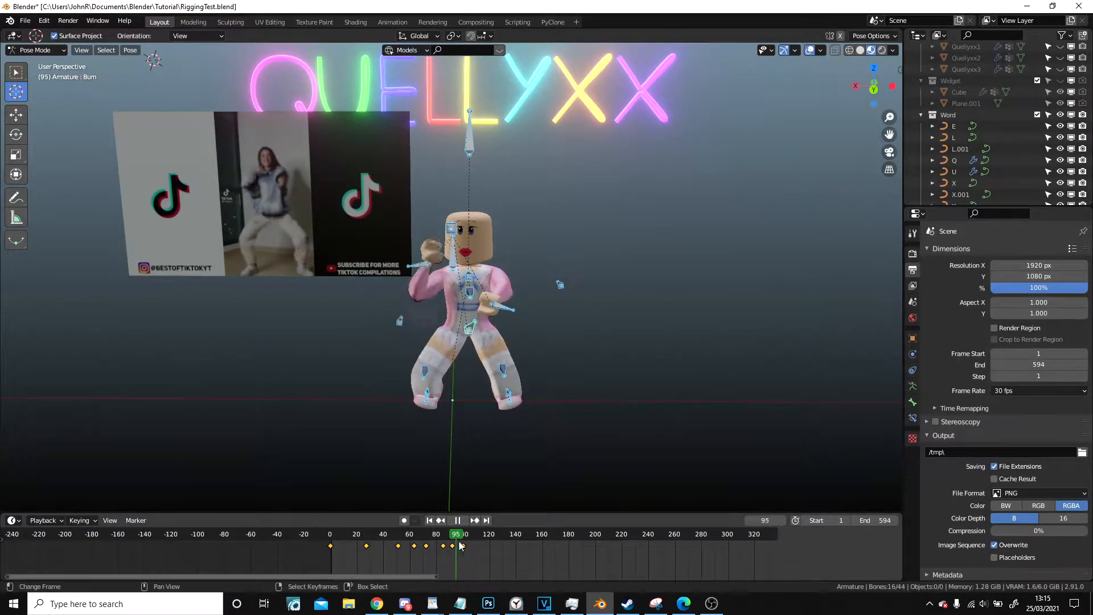
click(492, 532)
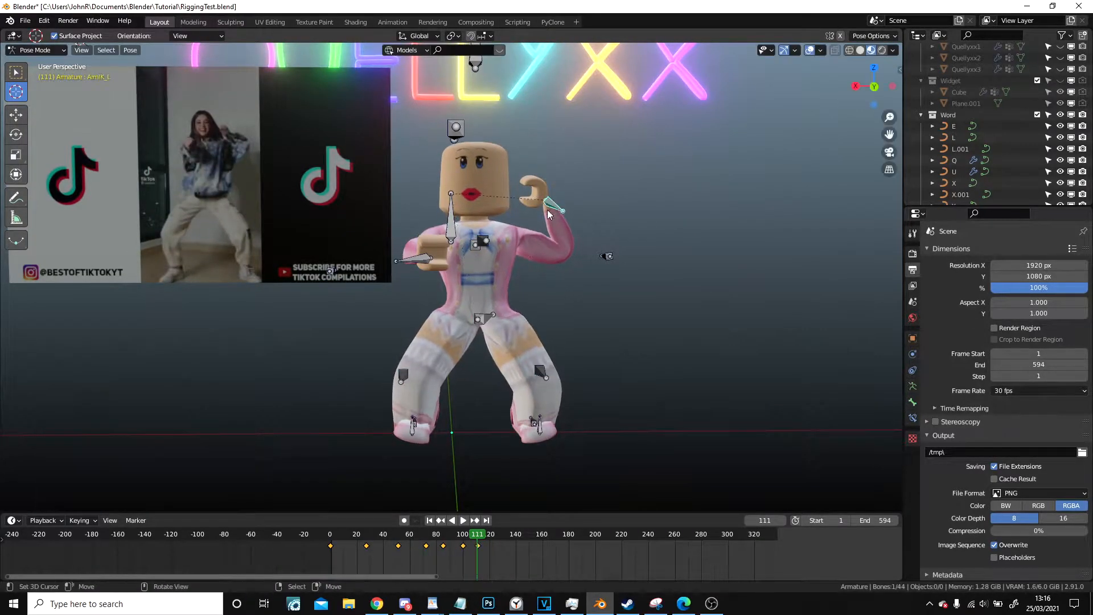
click(458, 520)
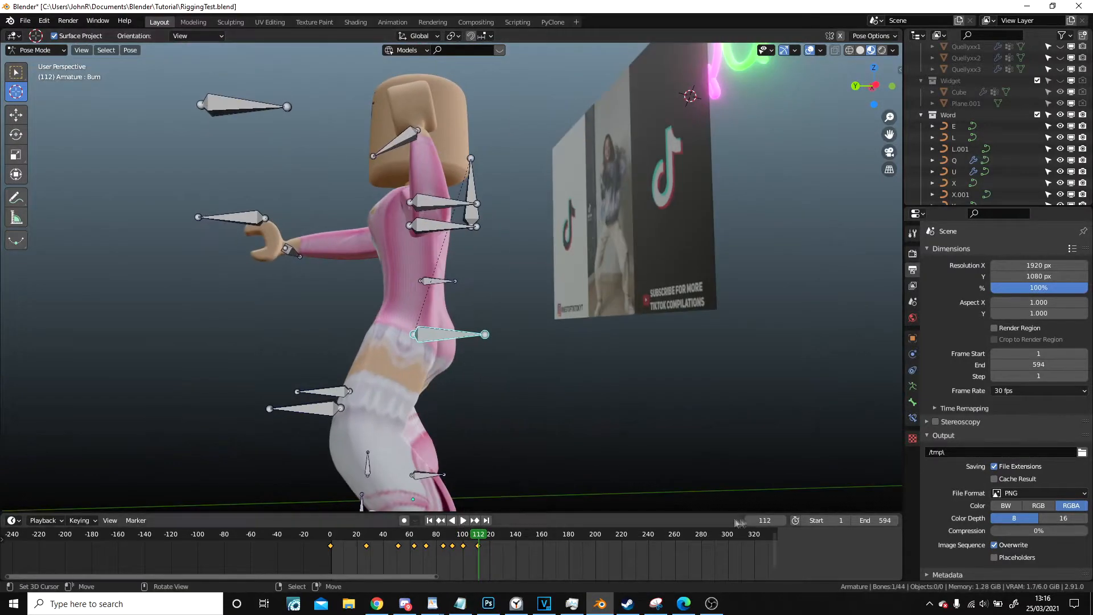
Step: Preview the dance so far and recheck the pose at frames 111–112
click(486, 520)
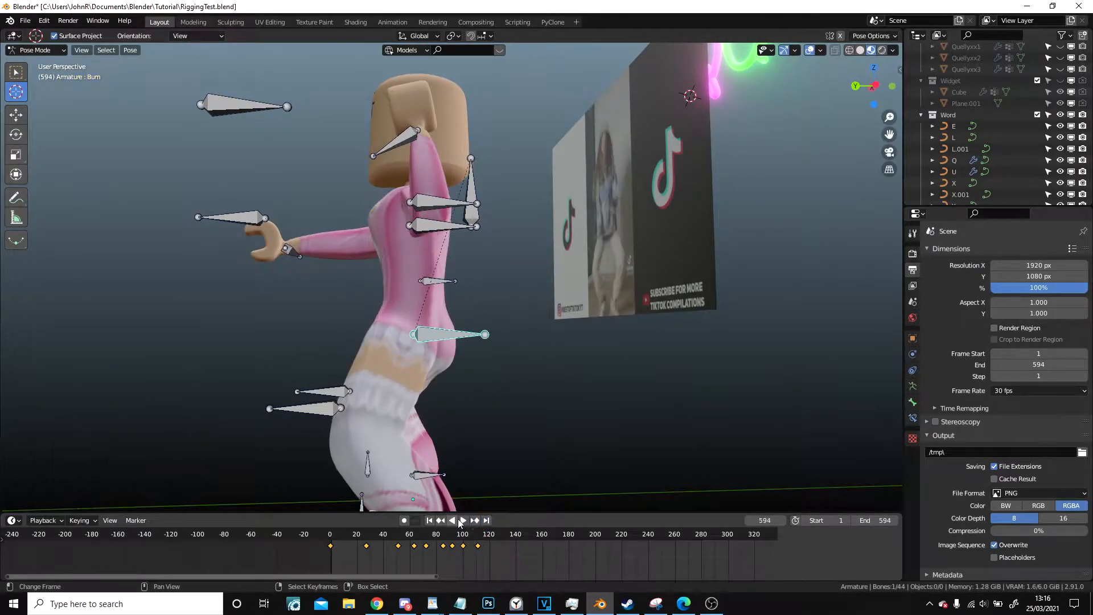
click(476, 532)
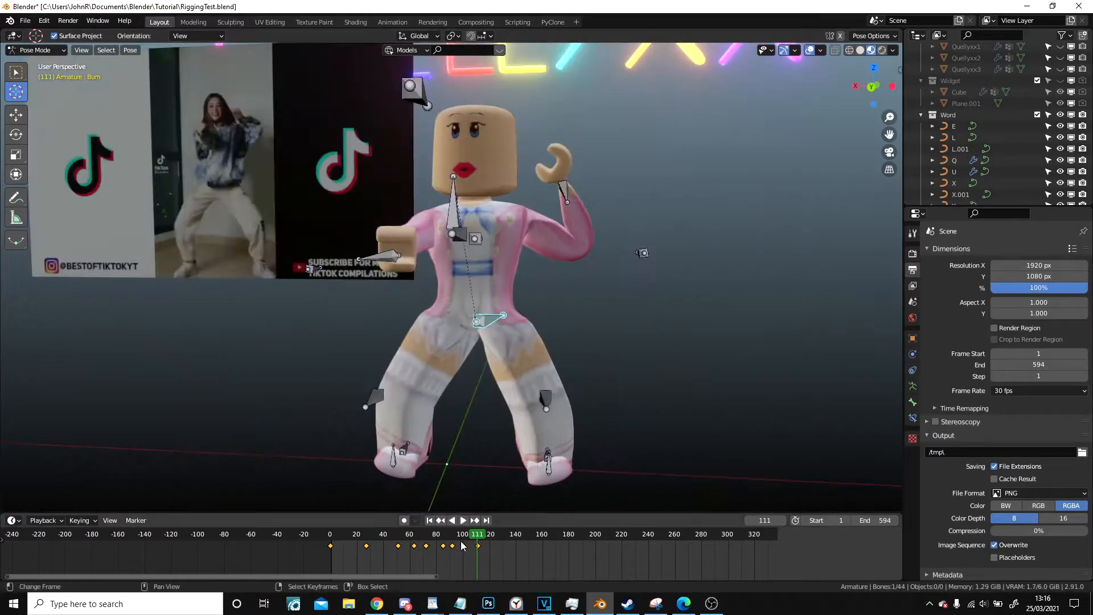
click(462, 520)
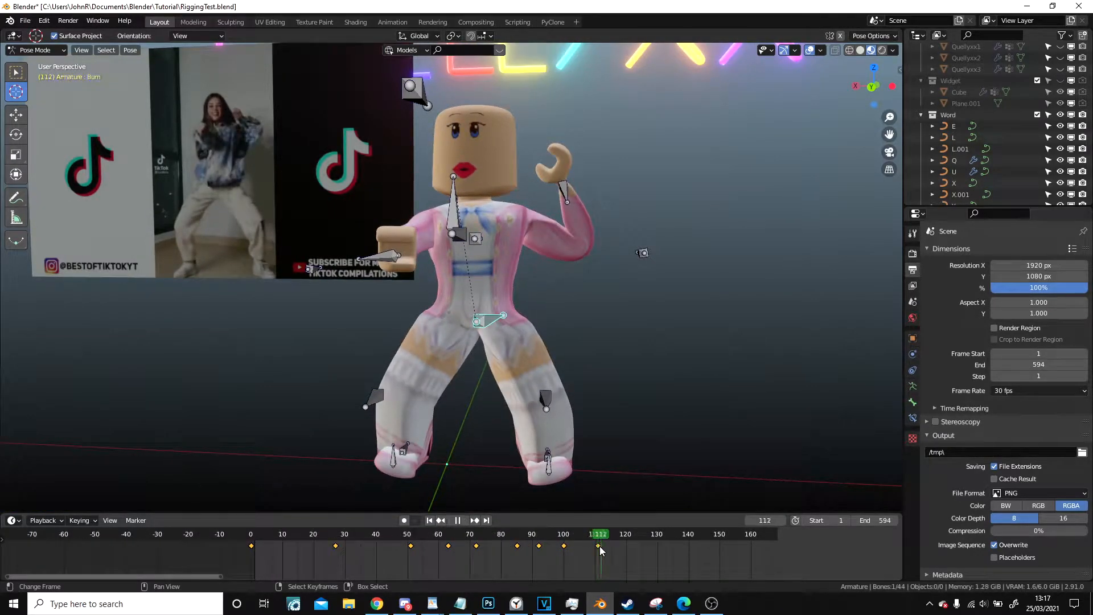
Step: At frame 122 rotate the arm and spine bones to raise the arm, keyframe it, and review playback to frame 127
click(631, 533)
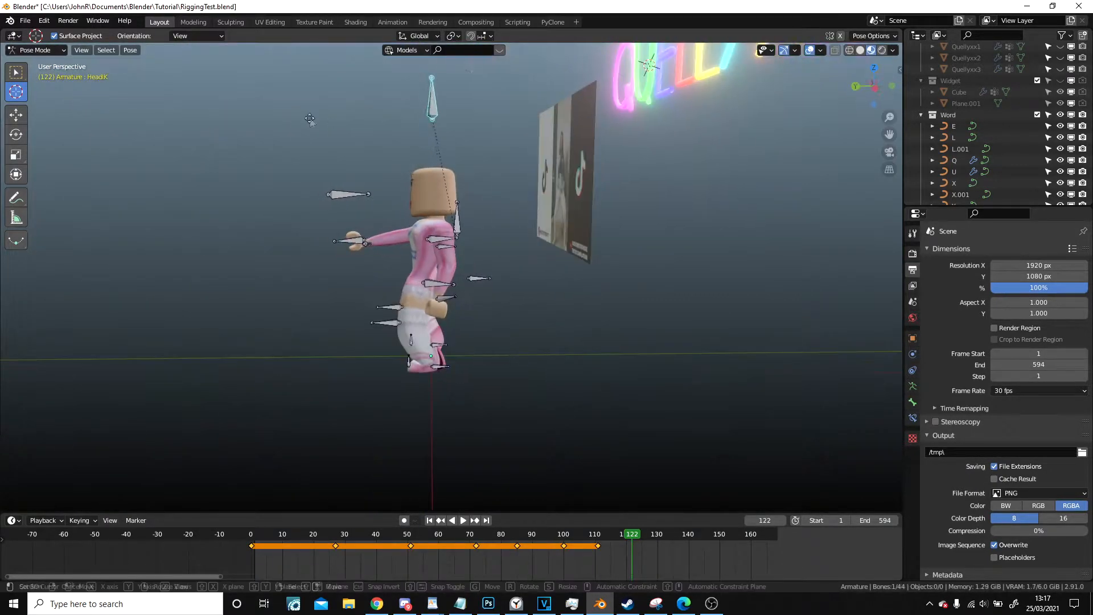
click(462, 520)
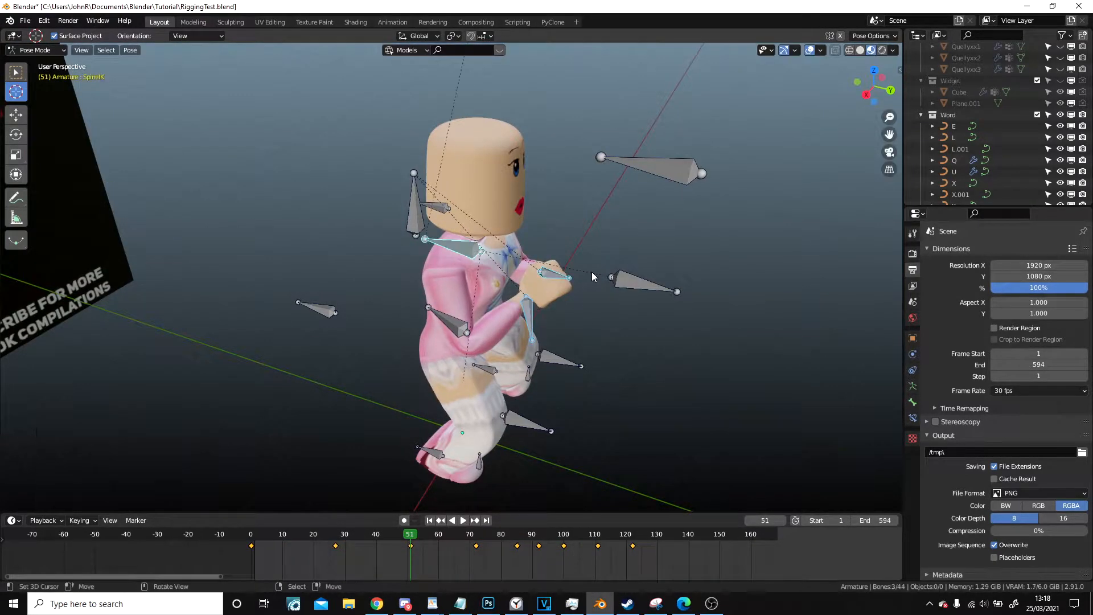
click(462, 520)
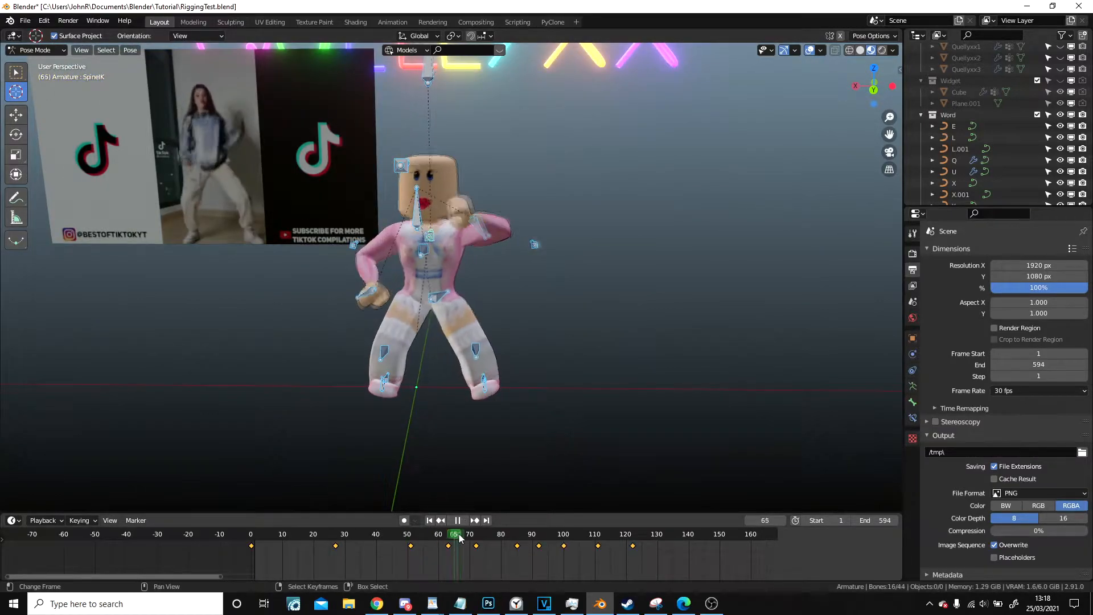
click(457, 520)
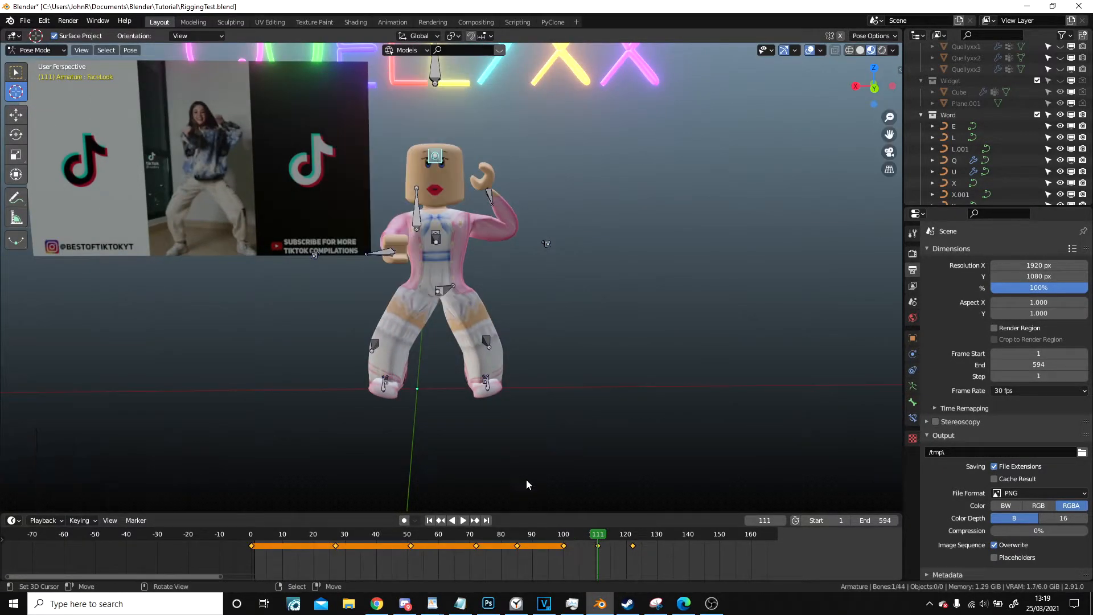
click(463, 520)
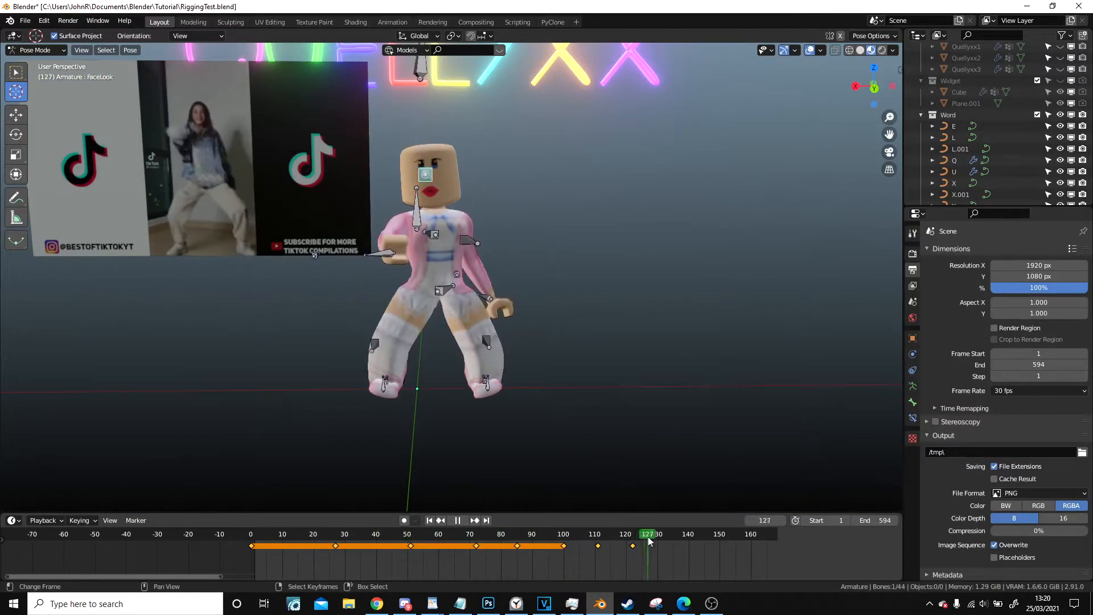
Step: Move to frame 133, pose a hand beside the head and keyframe it, comparing with frame 148
click(589, 534)
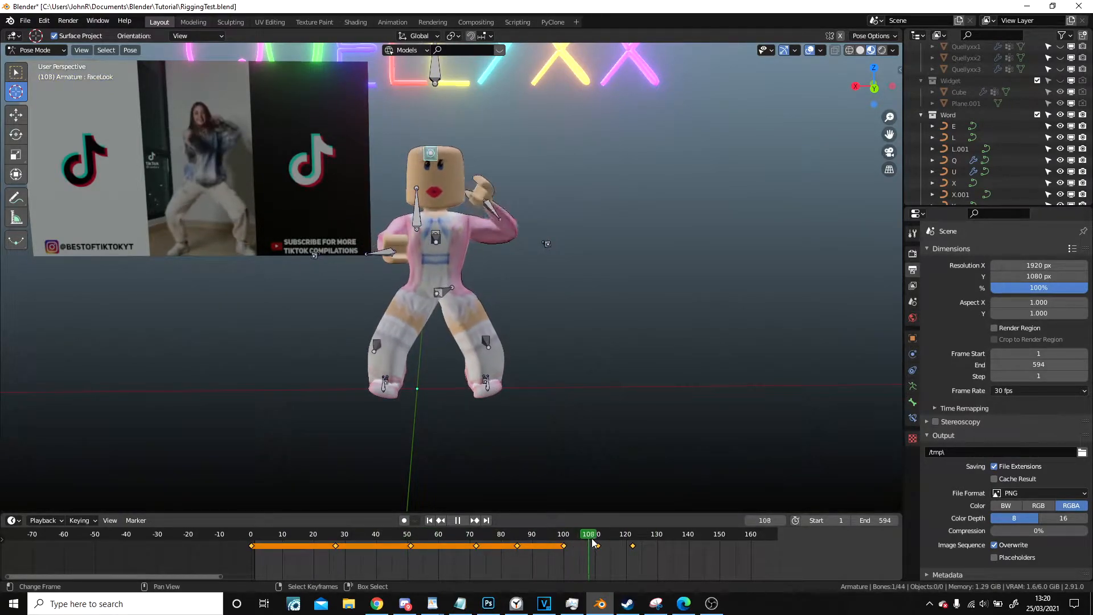
click(594, 534)
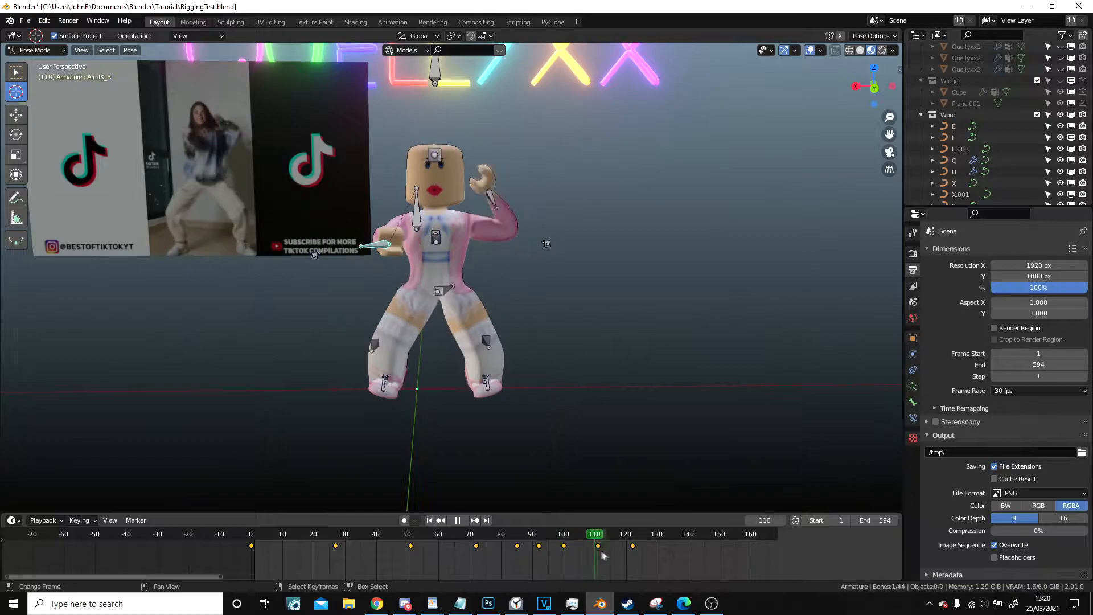
click(672, 532)
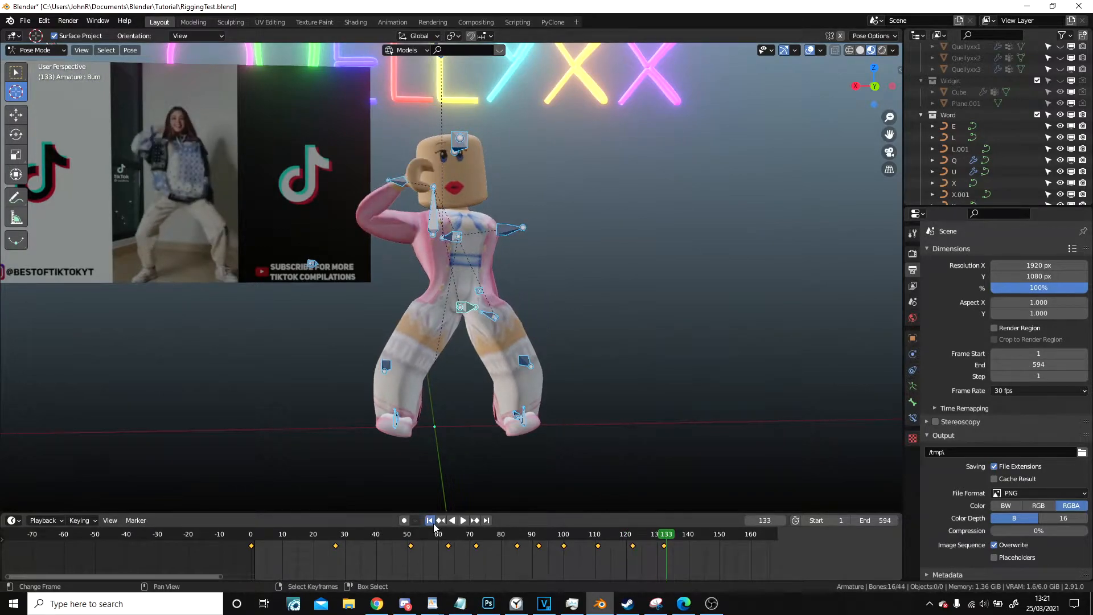
click(462, 520)
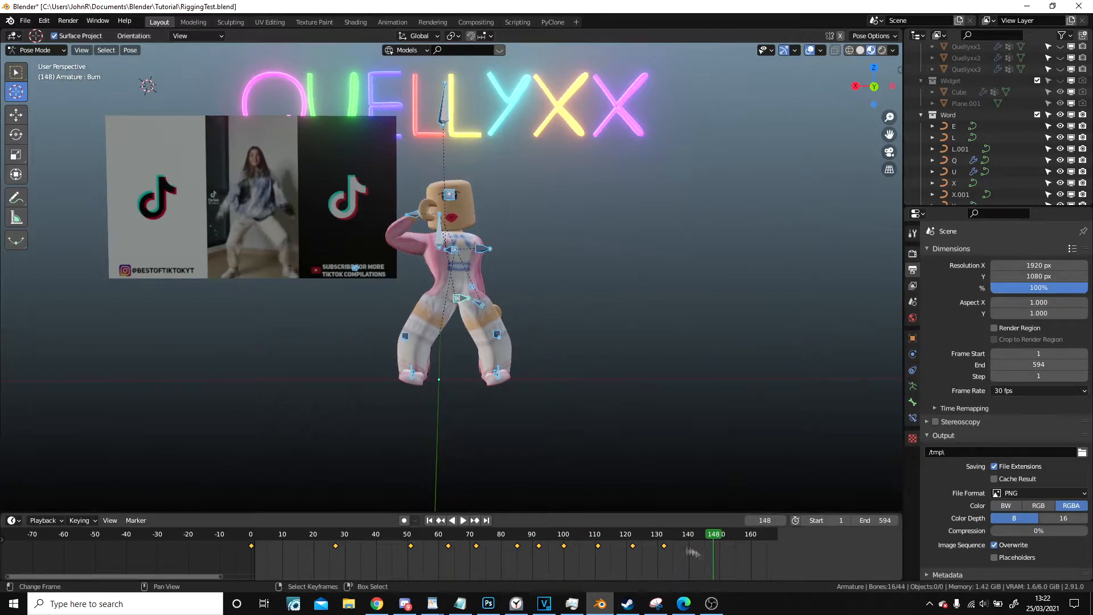
Step: At frame 144 lower the arms to the sides, keyframe the pose, and play back to check
click(463, 520)
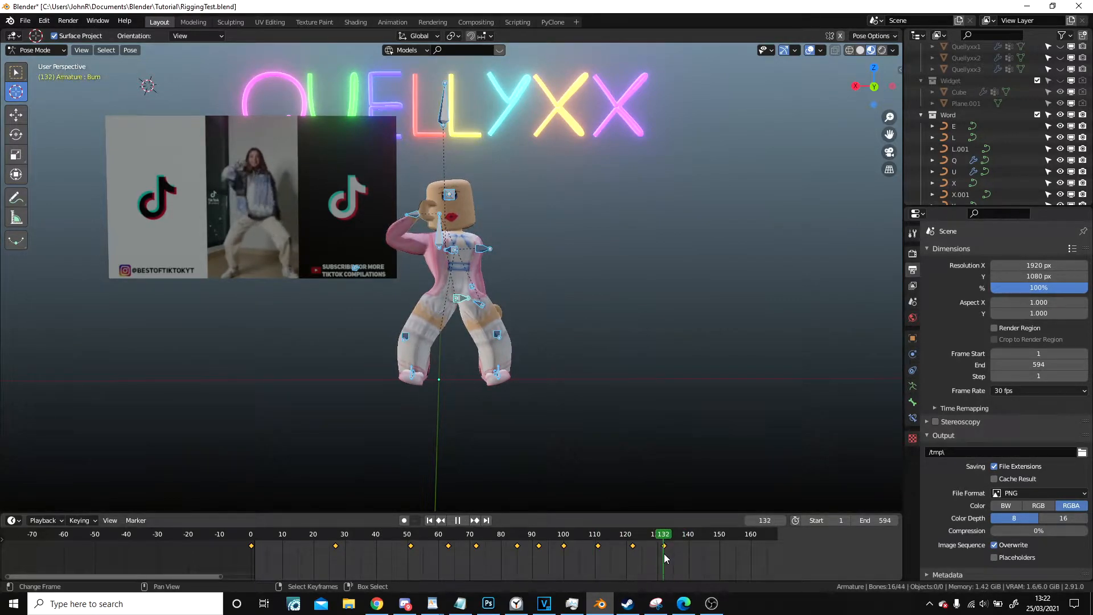
click(458, 520)
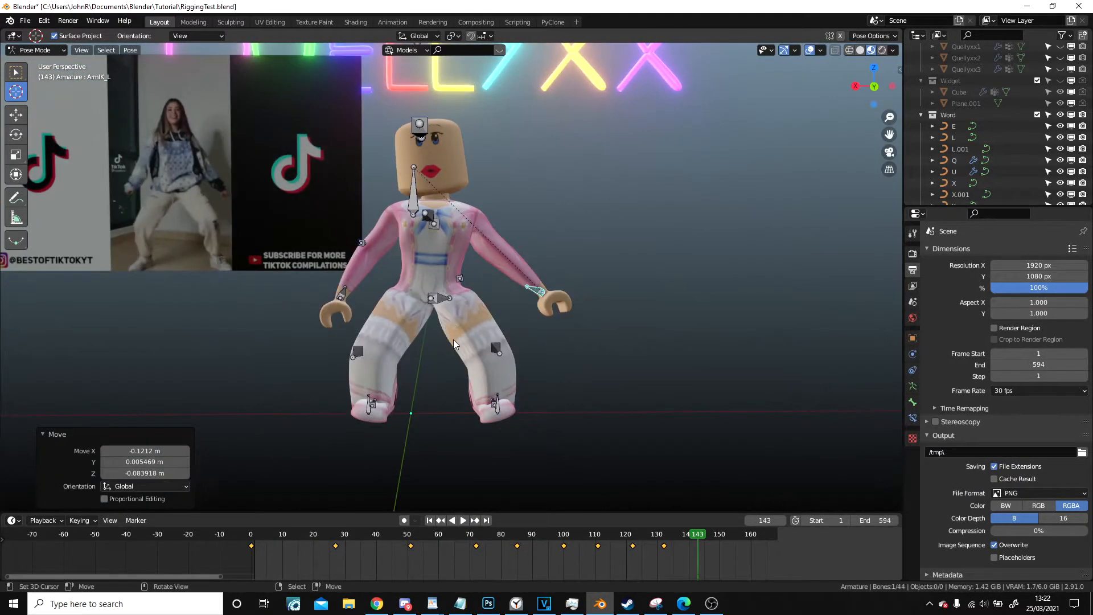
click(462, 520)
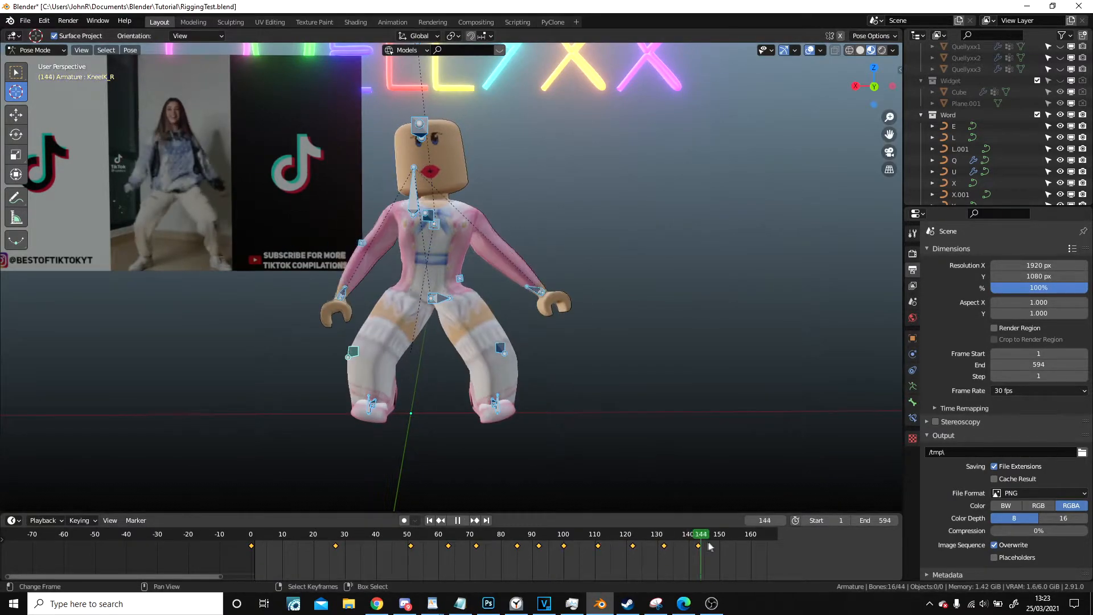
click(659, 533)
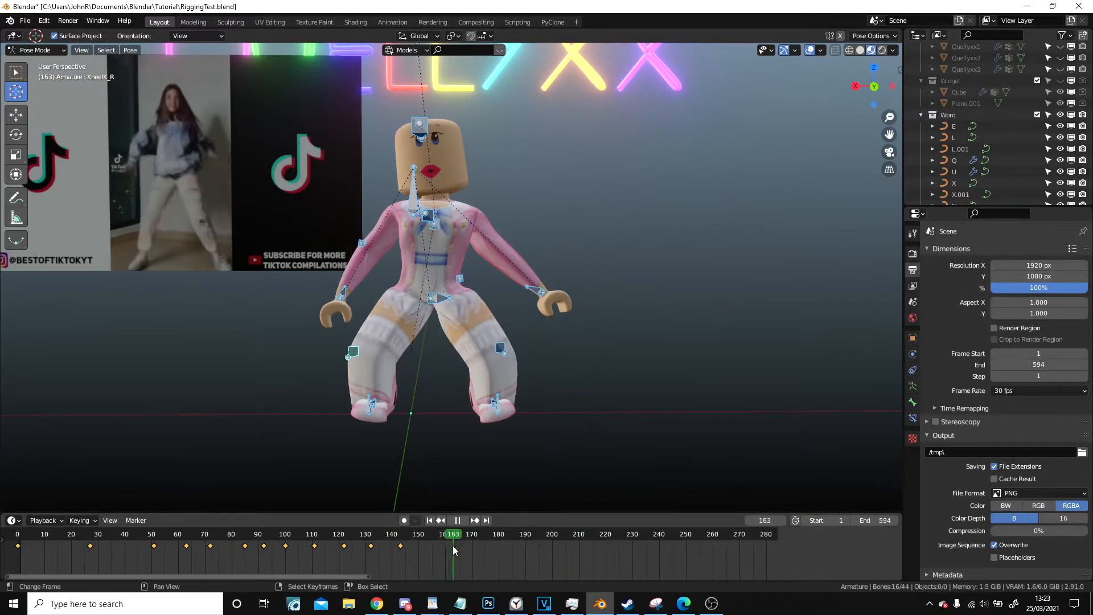
click(421, 533)
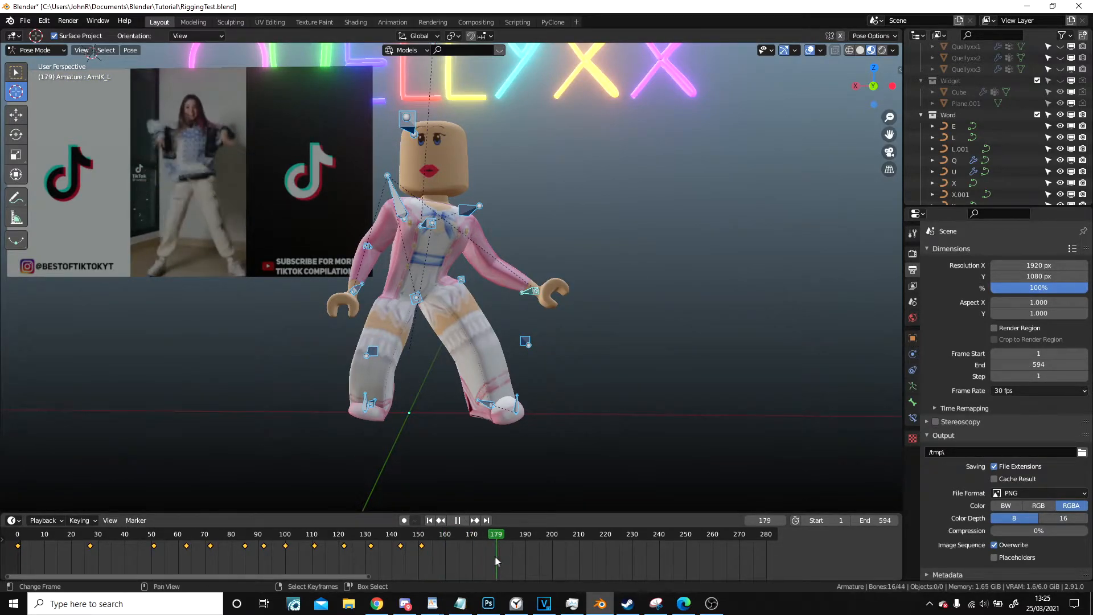
Step: Keyframe the upright arms-out pose around frames 157–165 and return to frame 157
click(458, 520)
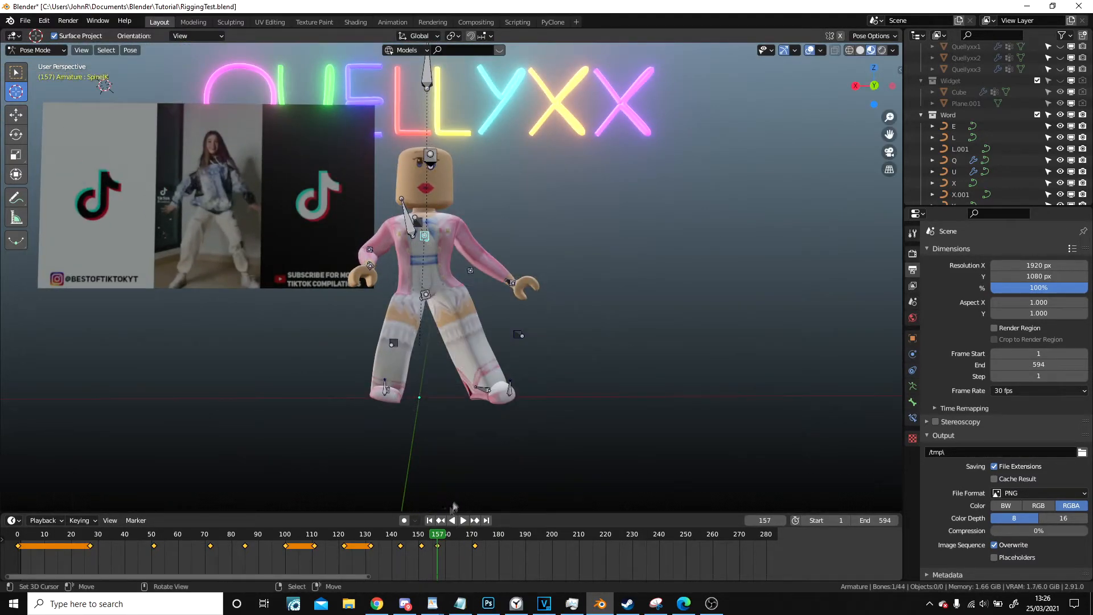
Step: Bend the elbows outward with straight legs, play back, and check the pose at frame 177
click(464, 520)
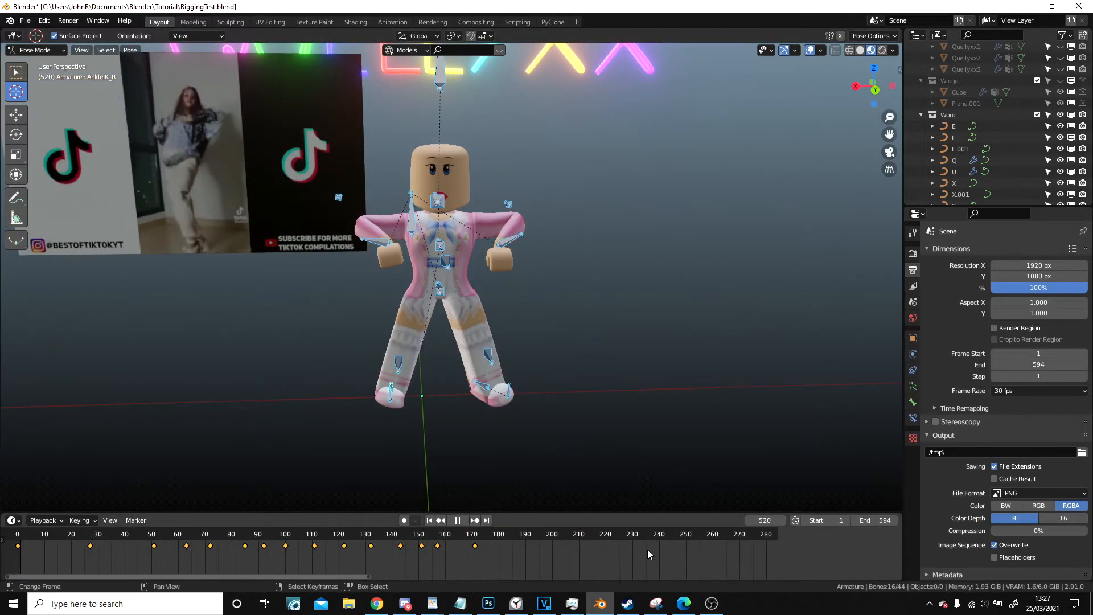
click(492, 533)
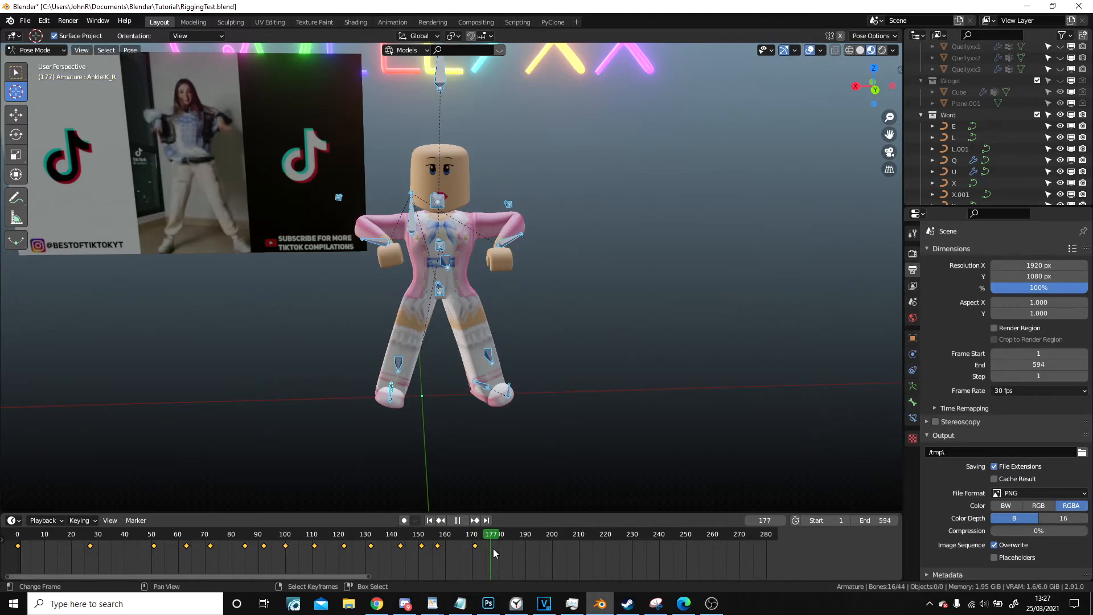